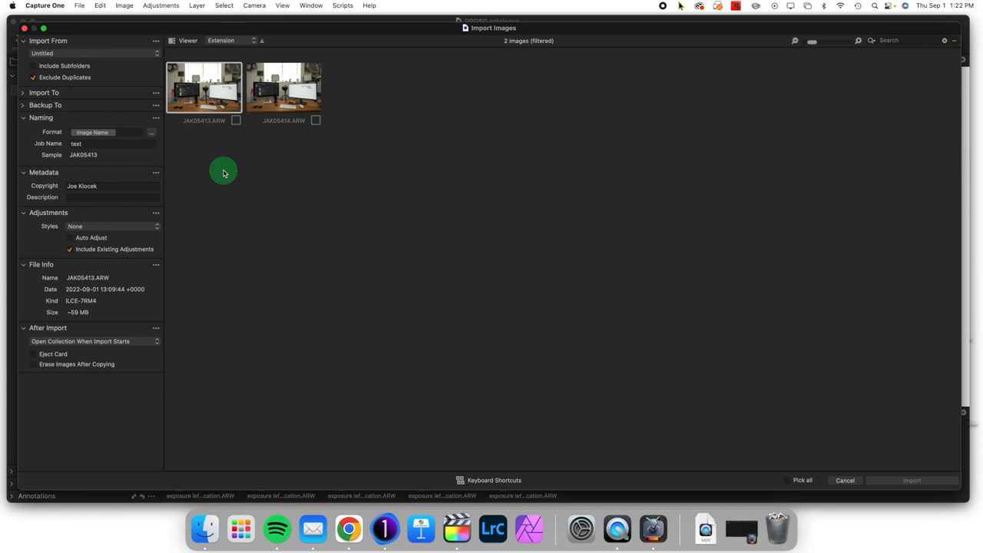
mouse_move(219, 33)
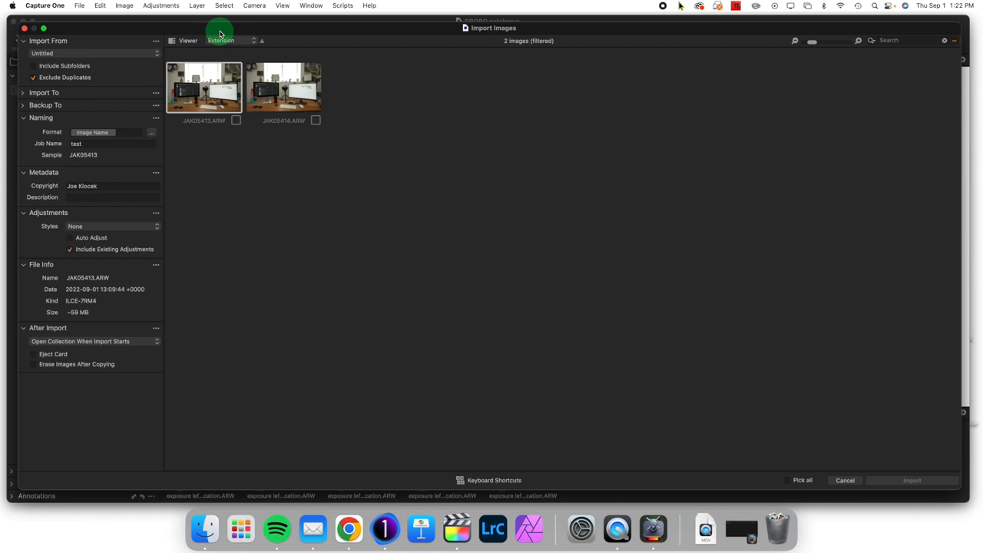
mouse_move(127, 32)
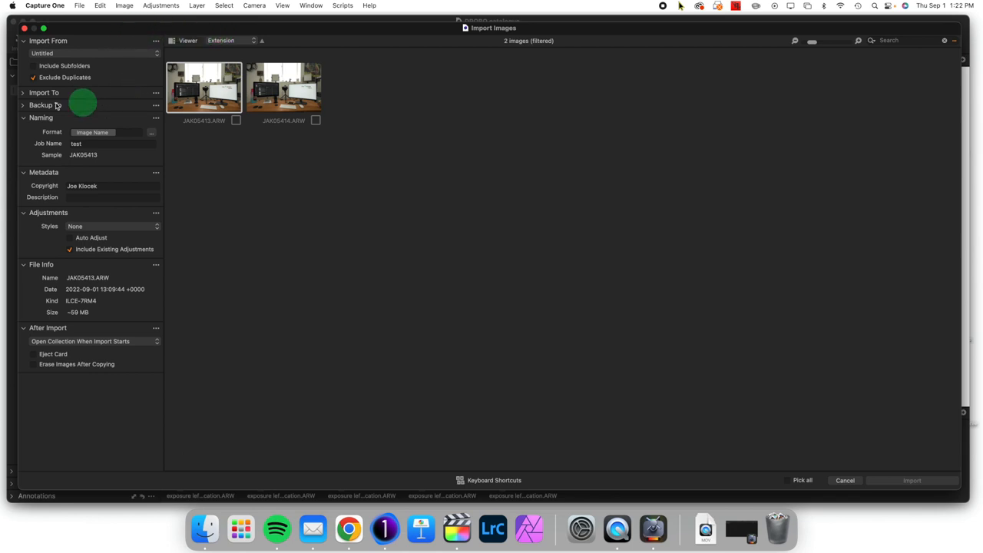
Review the import destination options, collapse Import From, and bring up the Naming Format editor.
left_click(44, 92)
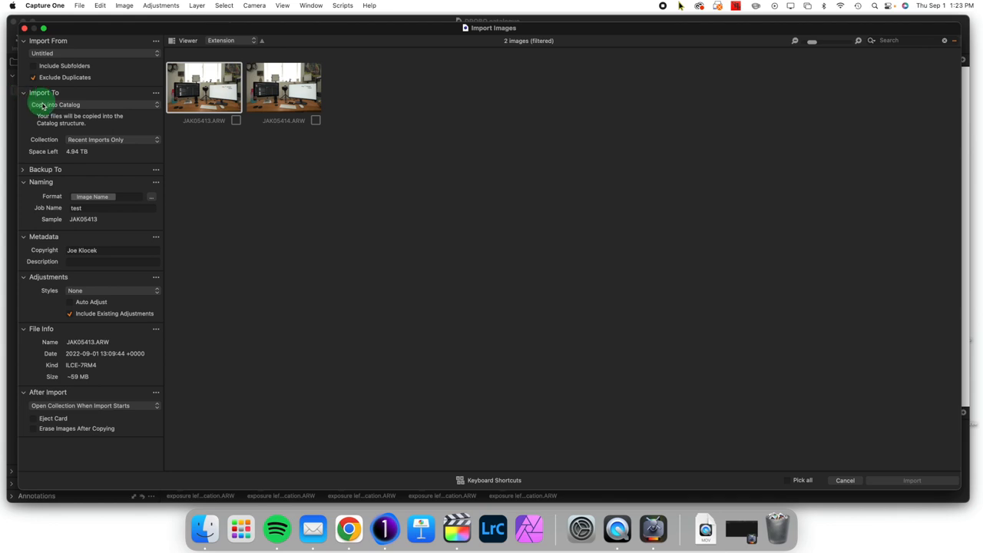
left_click(56, 105)
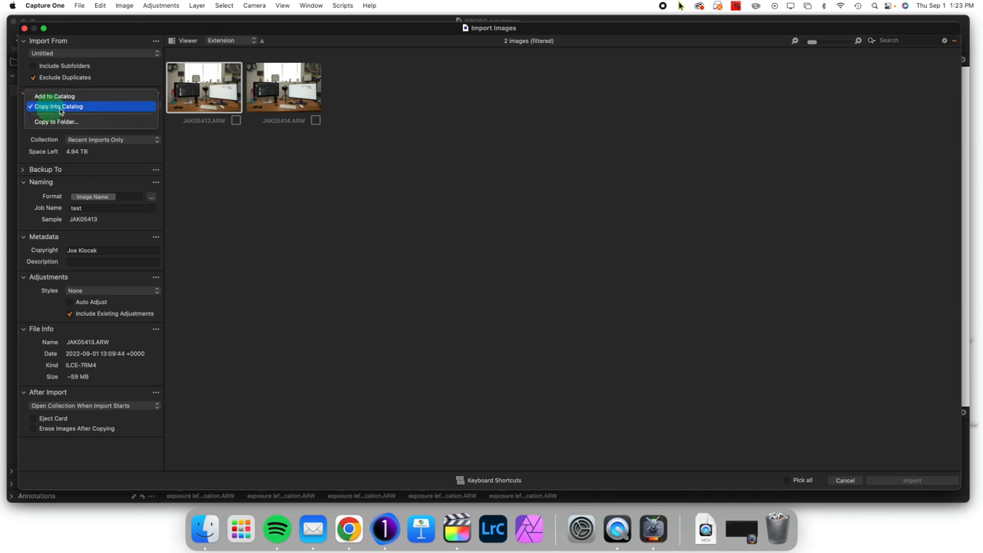
mouse_move(118, 109)
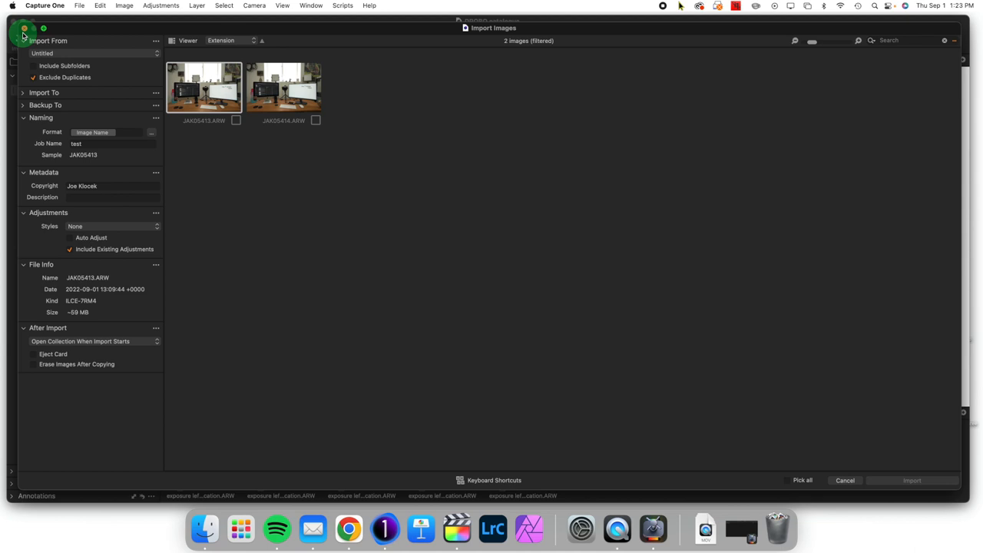
left_click(23, 40)
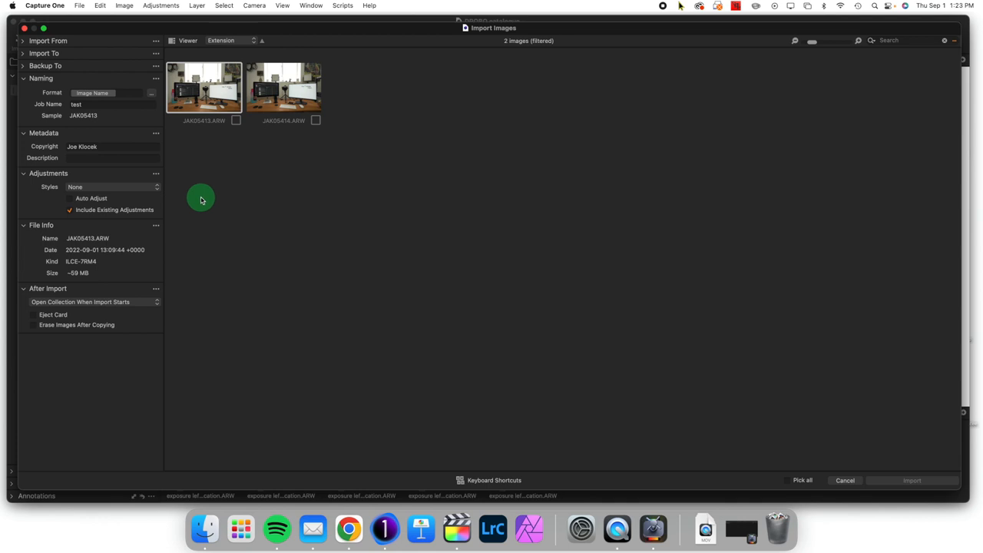
left_click(152, 92)
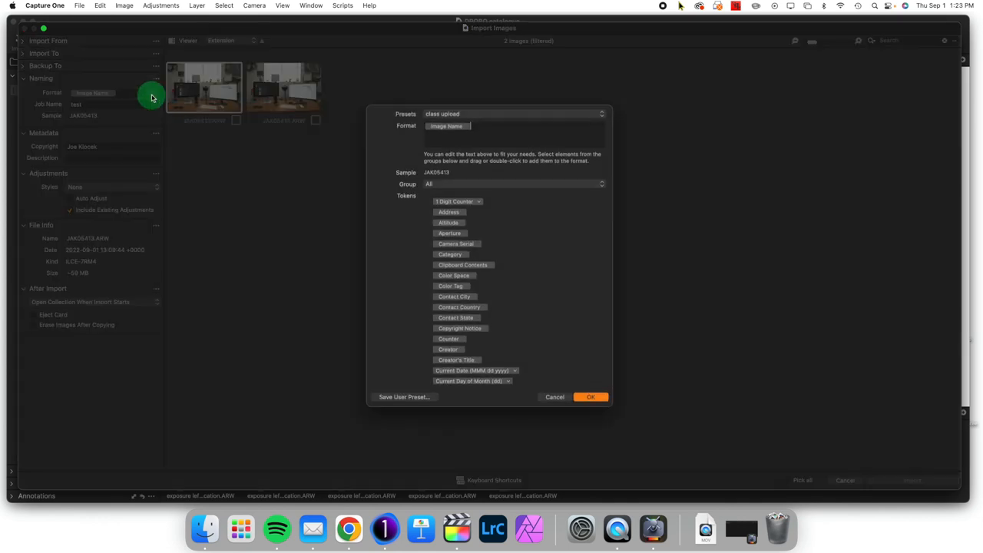
mouse_move(484, 132)
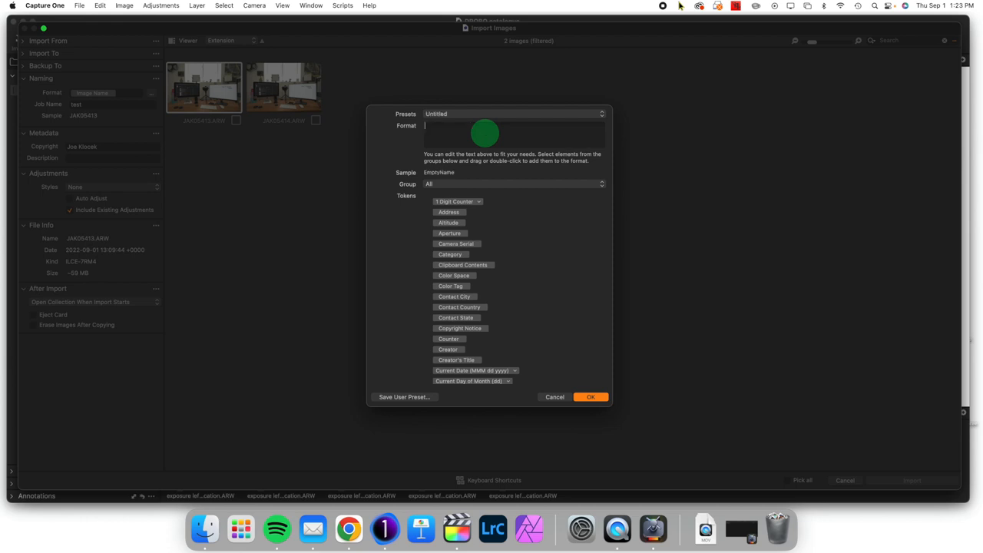
Scroll the Tokens list to reach the Job Name token for the format.
scroll("down", 3)
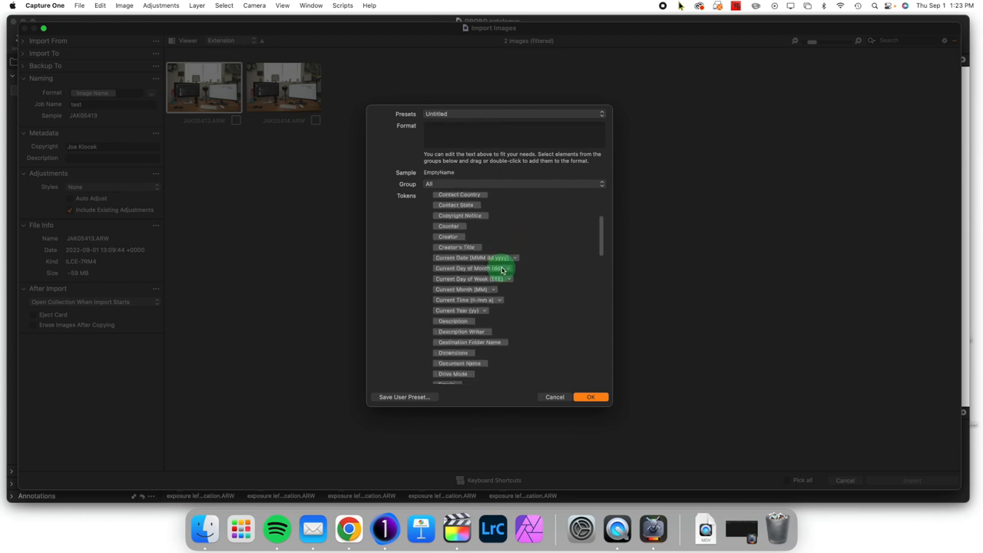
scroll("down", 3)
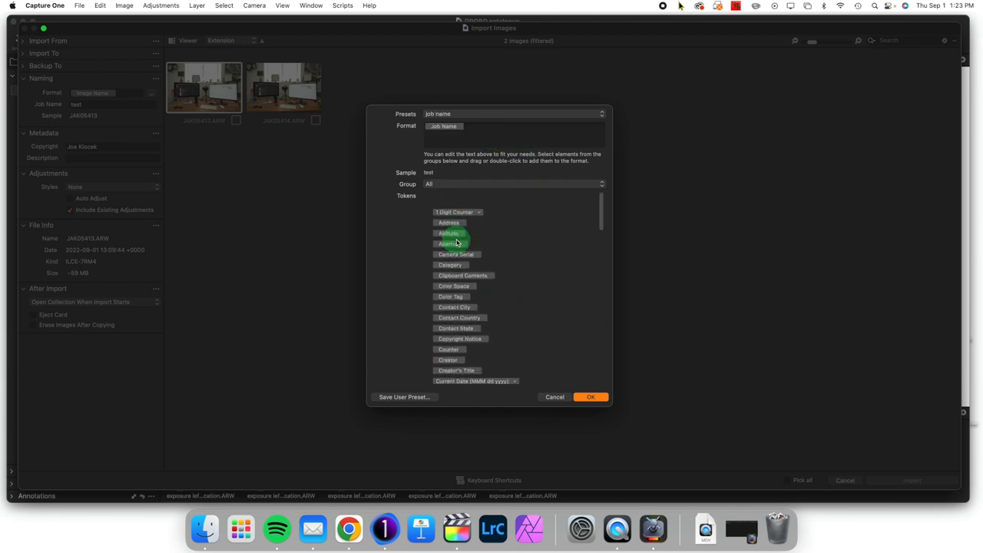
Add a 2 Digit Counter token after Job Name, giving sample name test01.
left_click(455, 212)
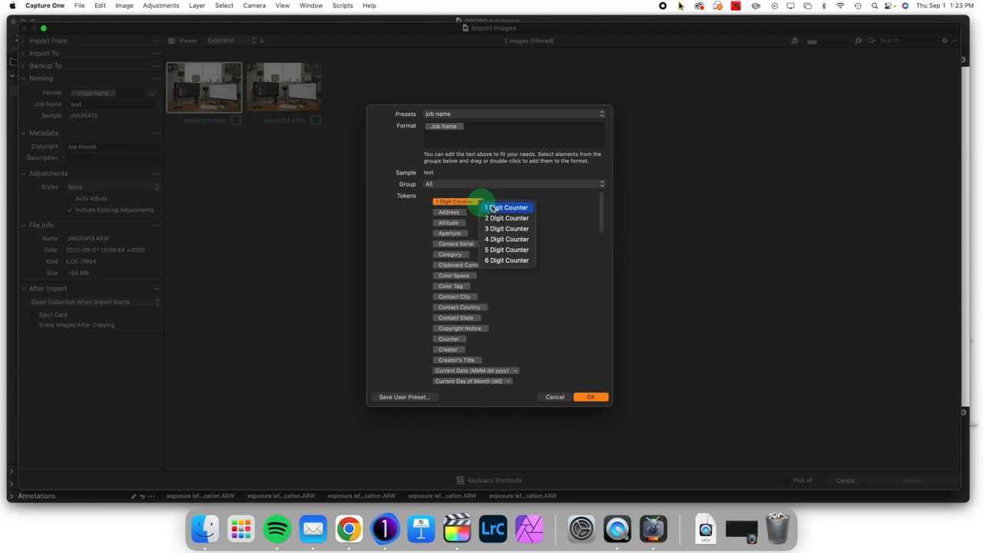
left_click(507, 207)
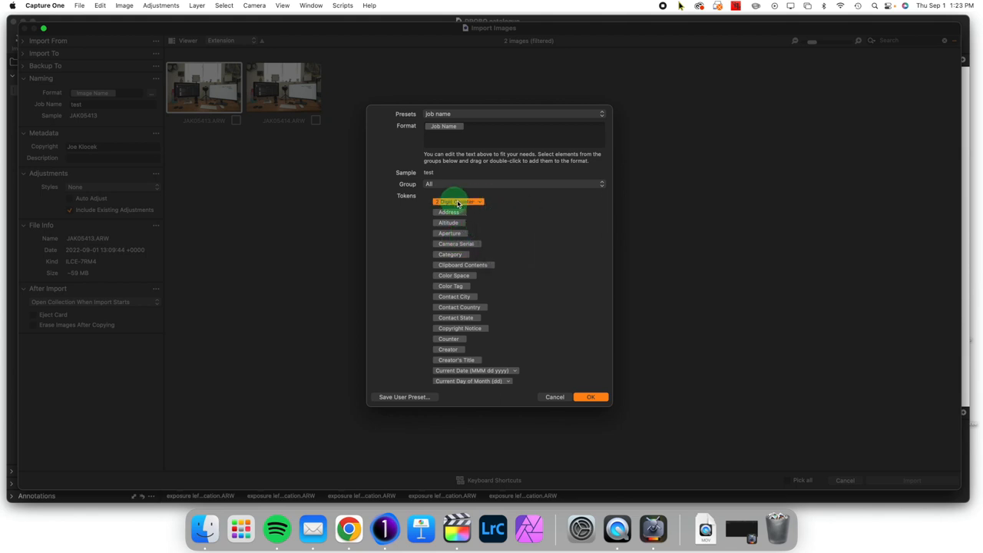
left_click_drag(457, 201, 511, 149)
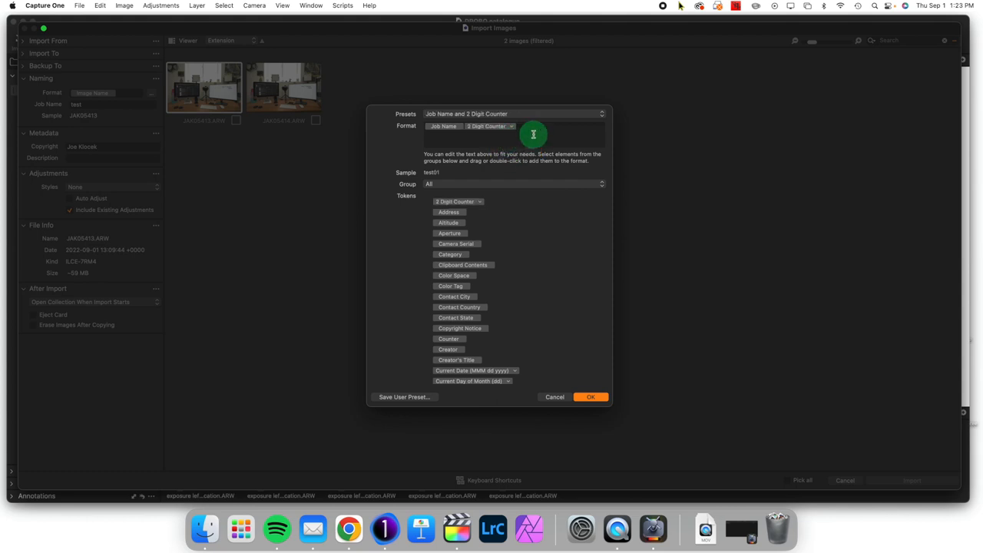
type("fghfgh")
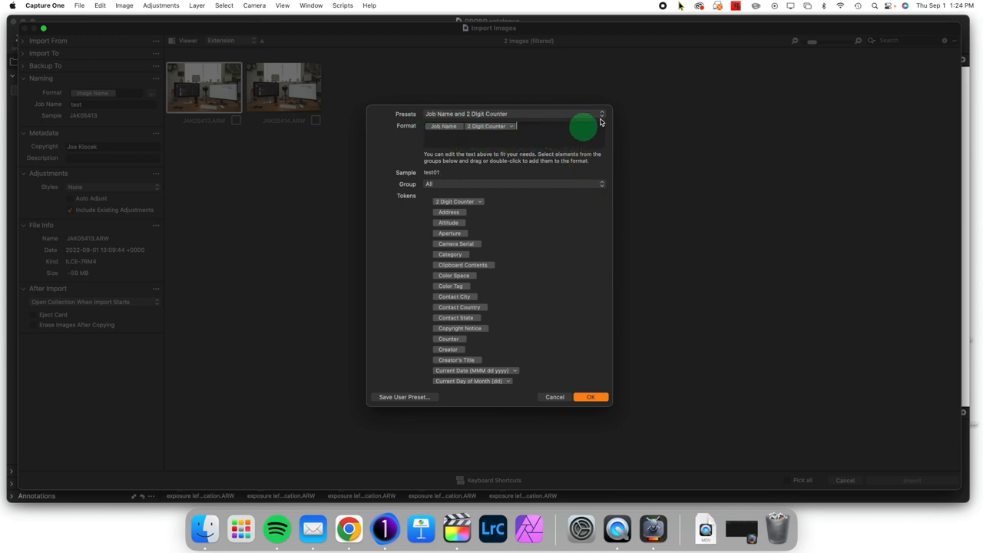
Confirm the Job Name + 2 Digit Counter format and pick image JAK05414.ARW for import.
left_click(602, 114)
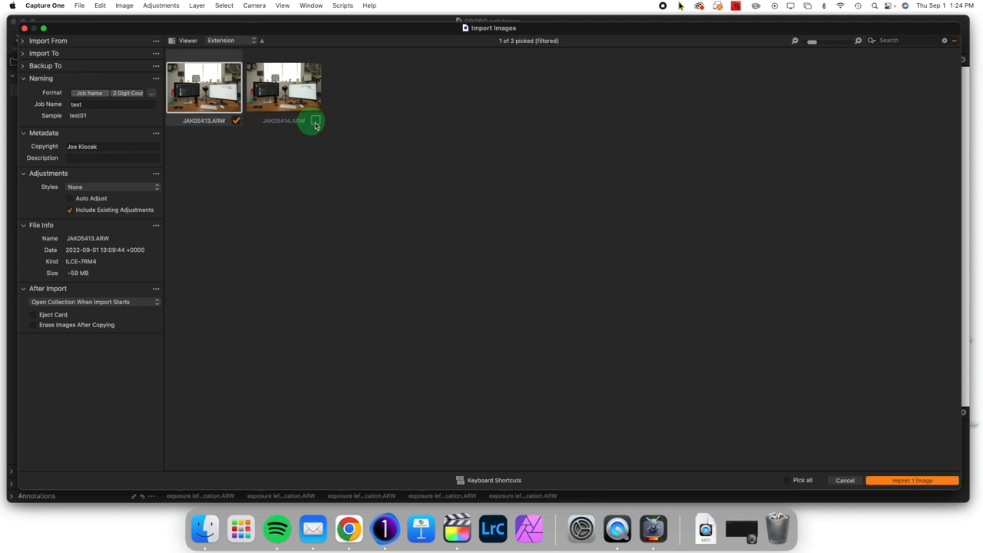
left_click(315, 121)
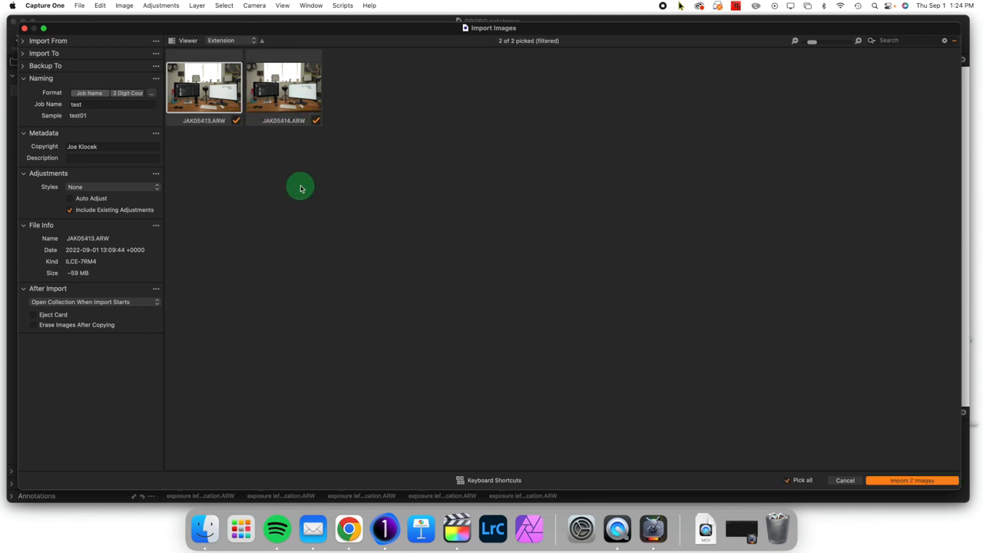